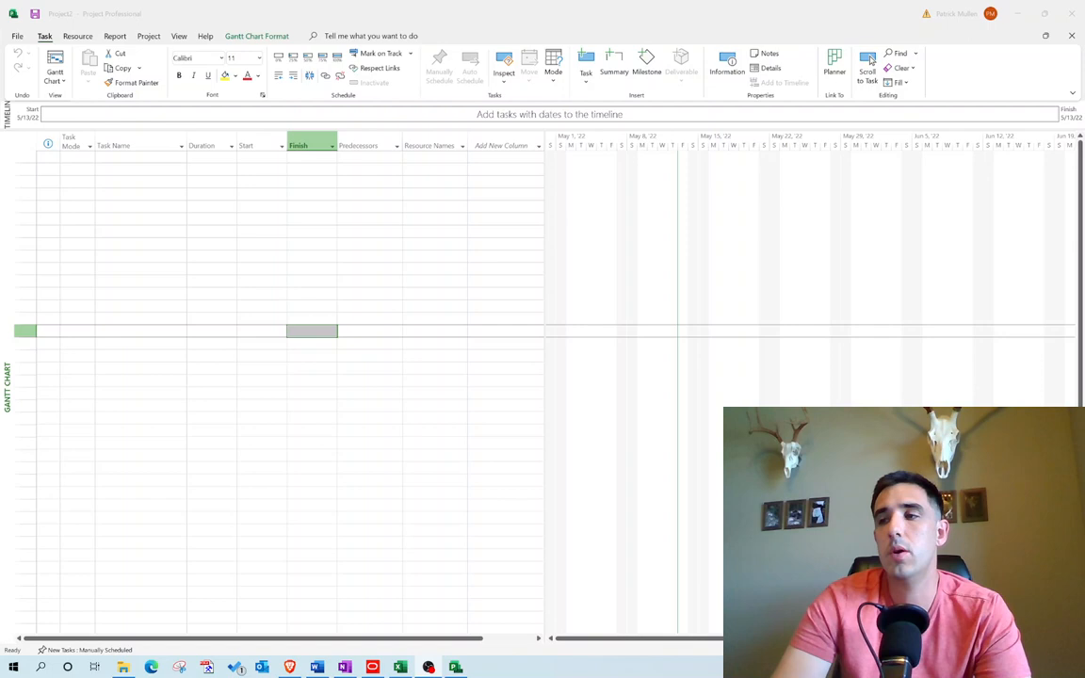
- Indent the Baseline Schedule sub-activities and the three Prepare & Submit activities to show the hierarchy in Excel
left_click(311, 332)
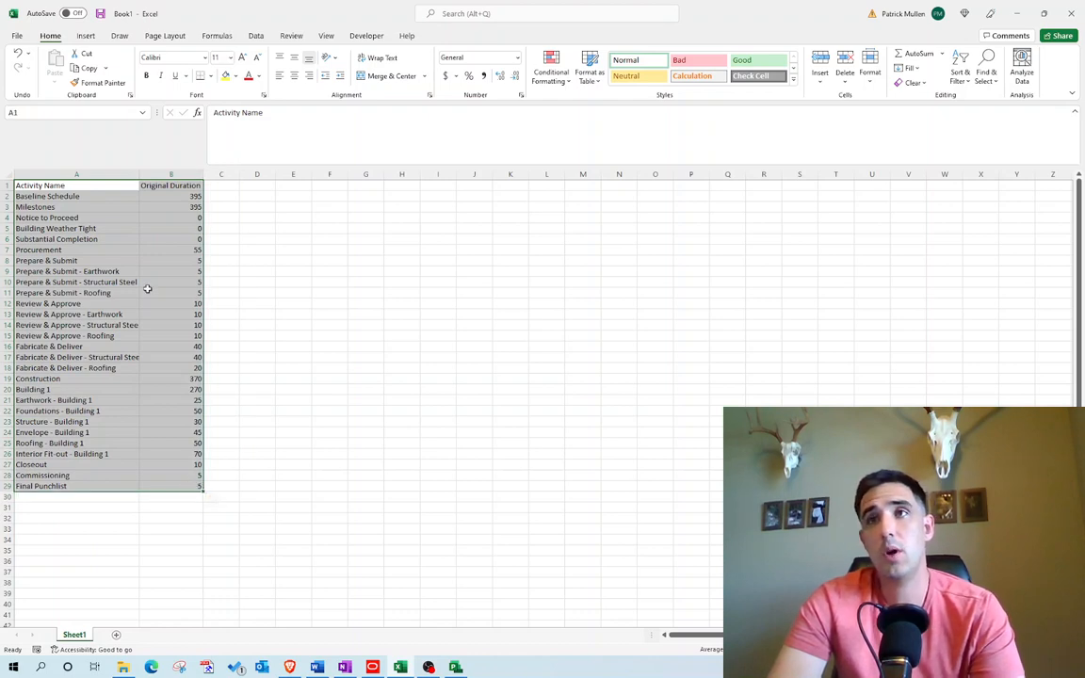
mouse_move(91, 186)
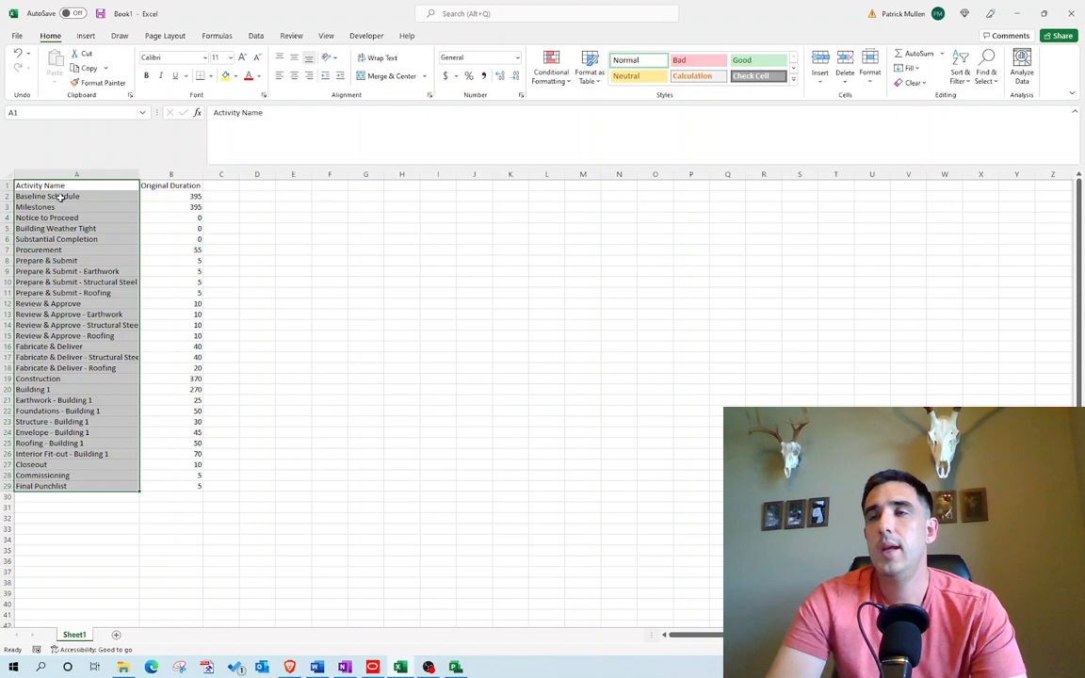
left_click(77, 196)
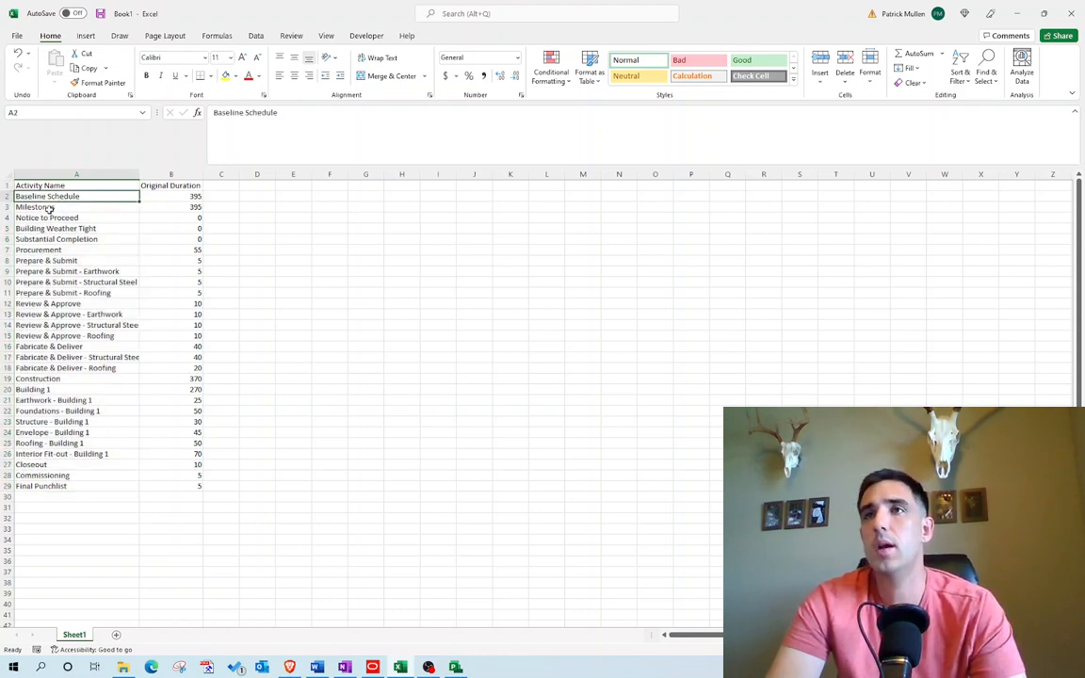
left_click(75, 205)
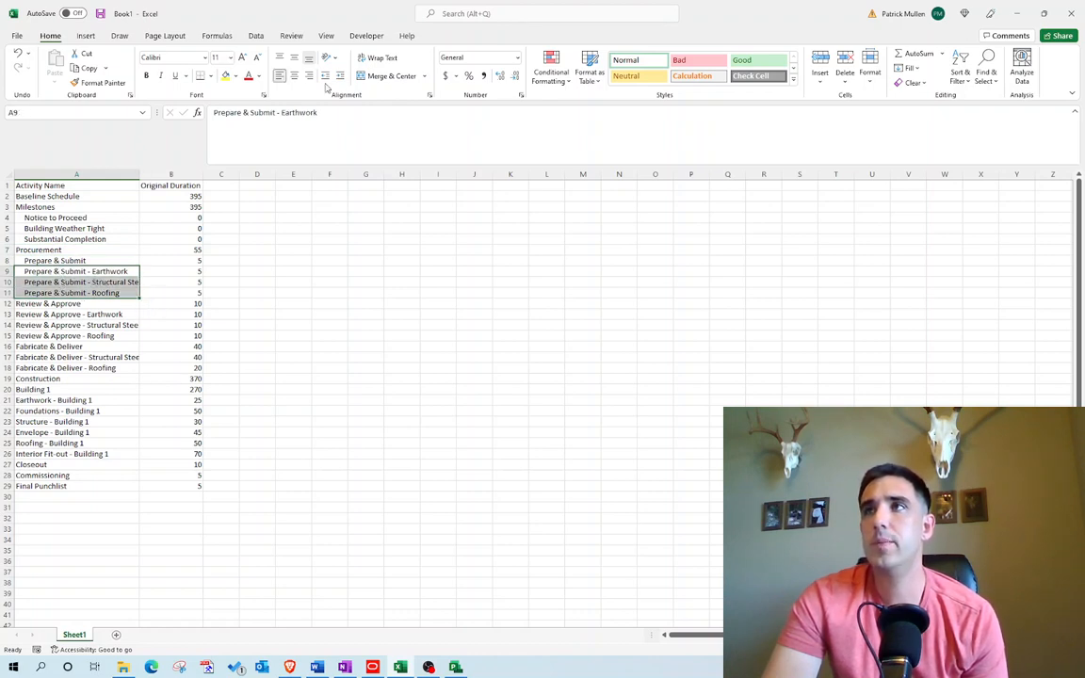
left_click(55, 260)
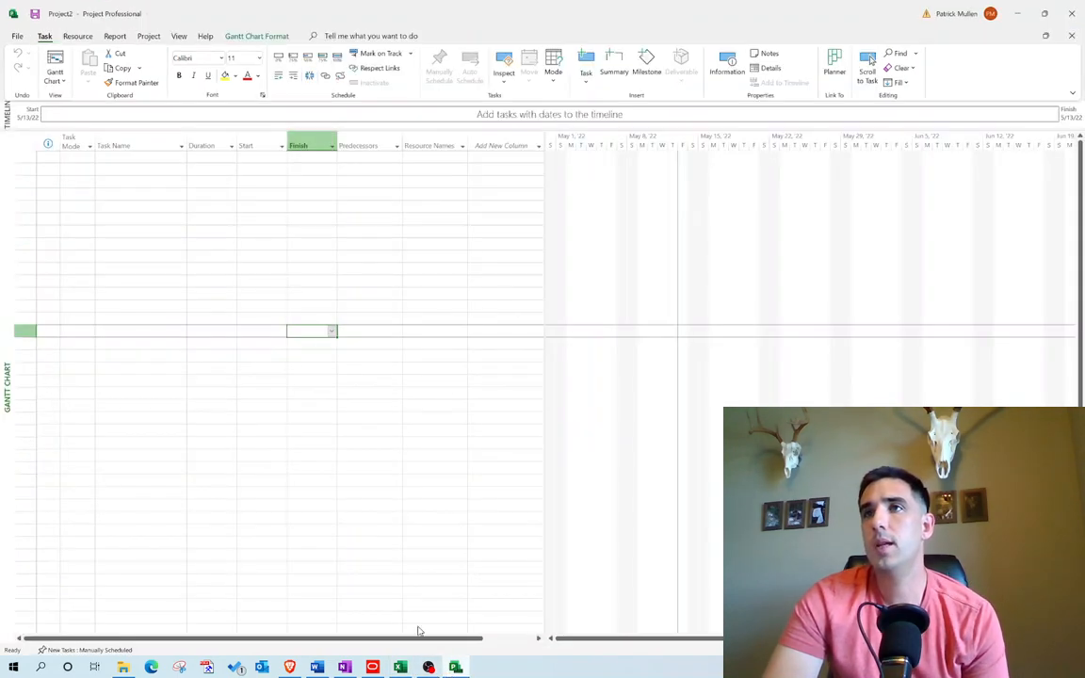
mouse_move(354, 599)
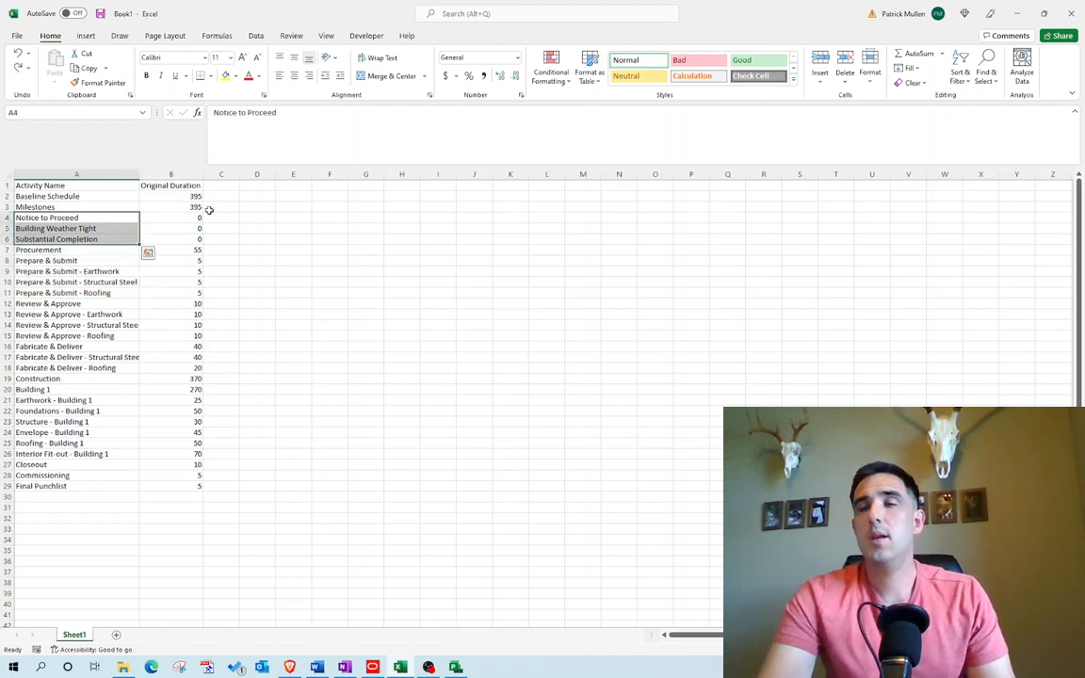
mouse_move(73, 194)
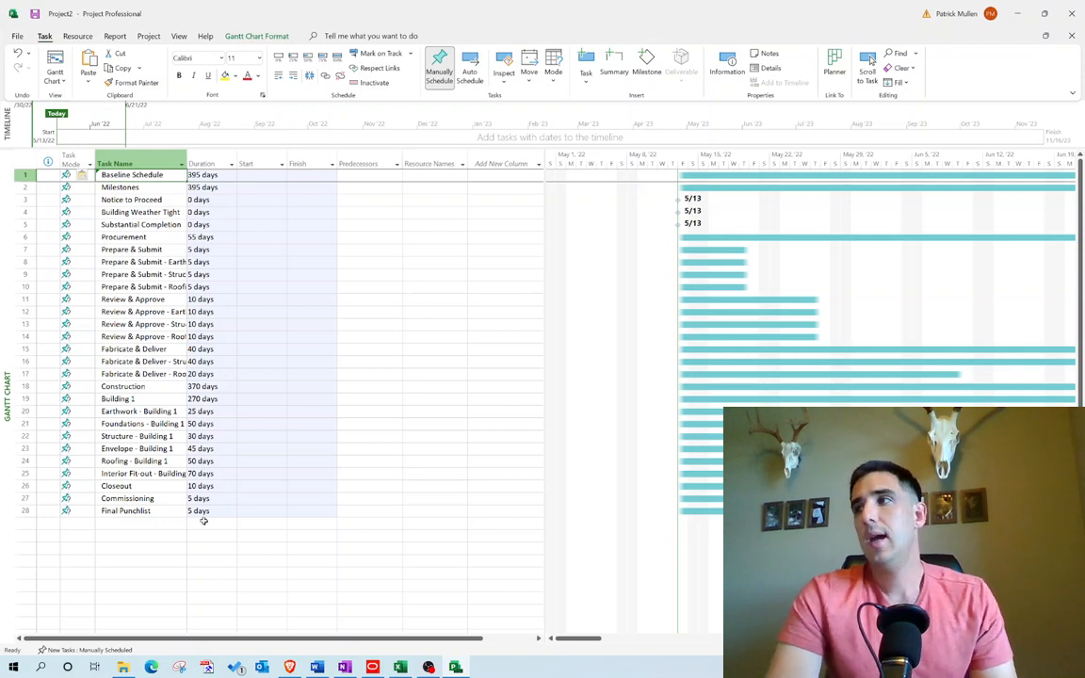
mouse_move(672, 229)
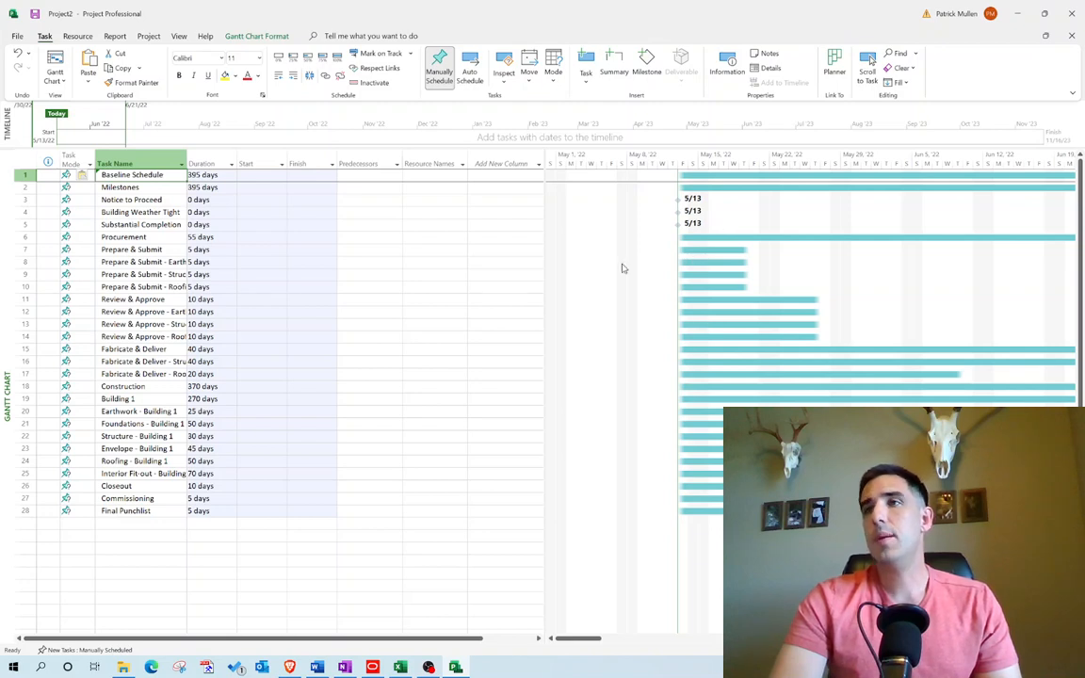
- Paste the activity names and durations, including Review & Approve, into the Project task table
left_click(199, 299)
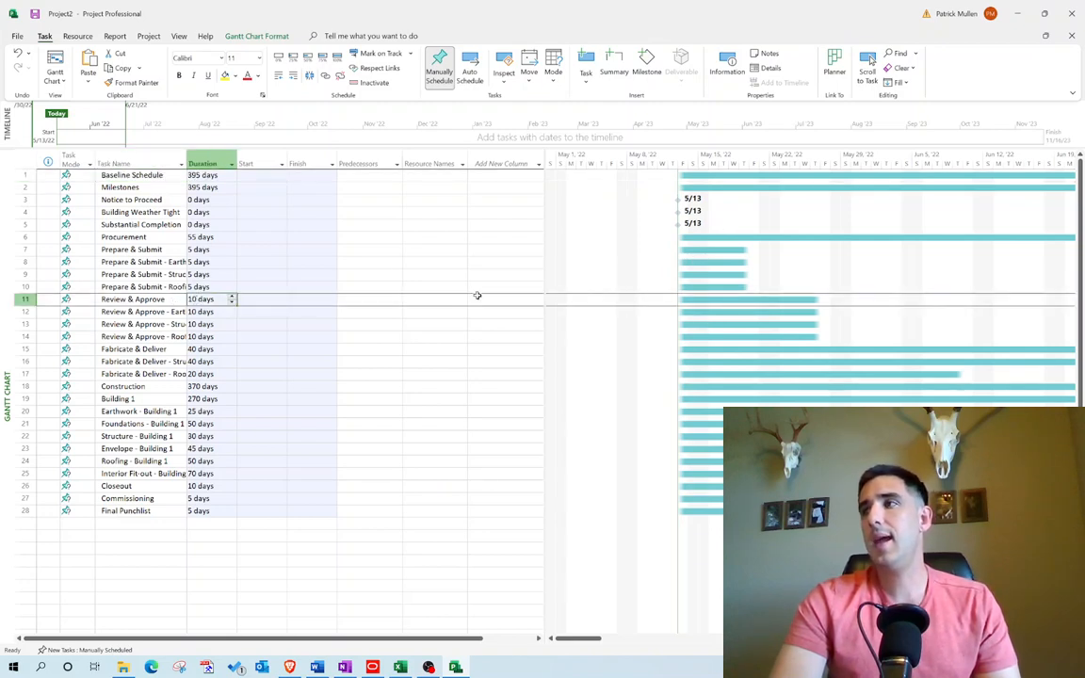
mouse_move(657, 308)
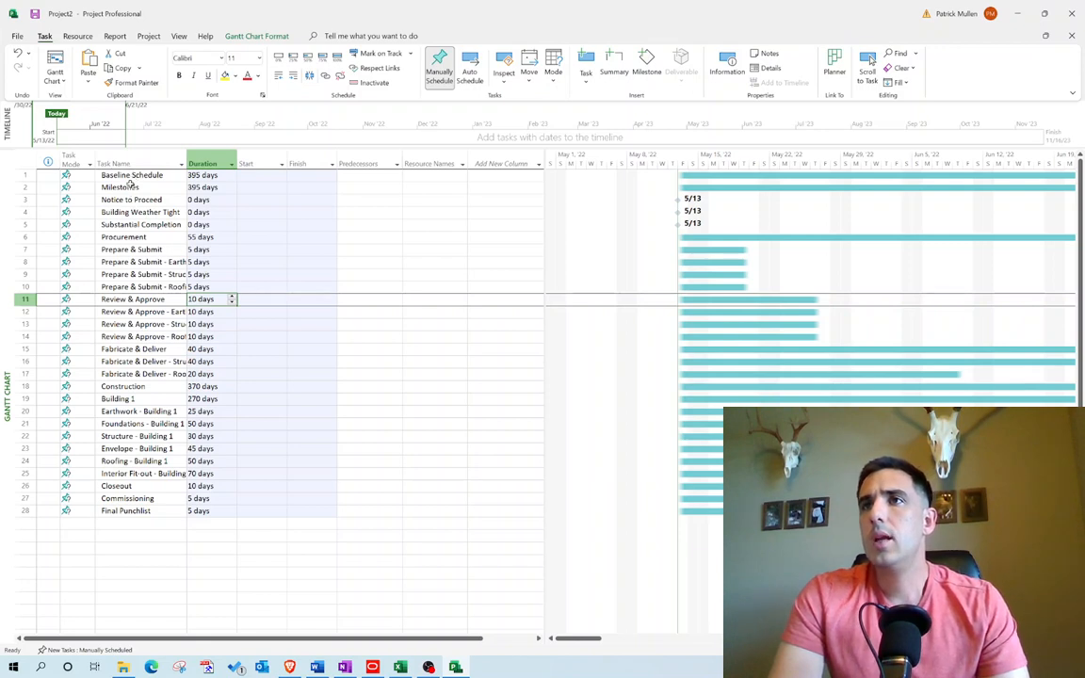
- Nest the three Review & Approve tasks and other activities under summary groups such as Procurement, Construction and Closeout
left_click(132, 186)
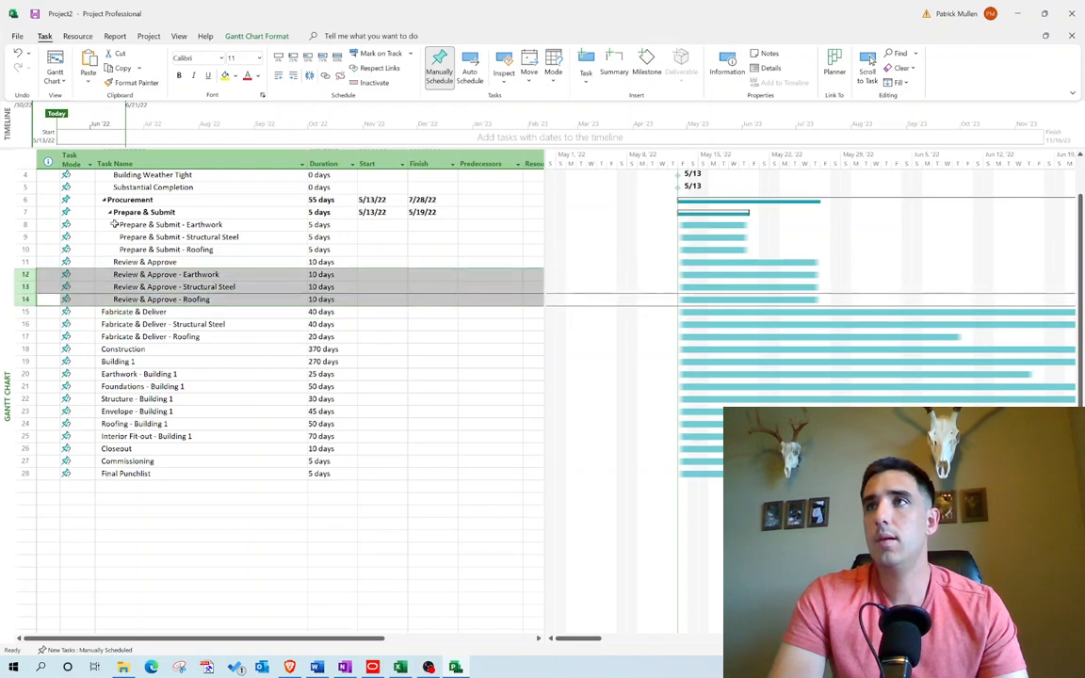
left_click(109, 261)
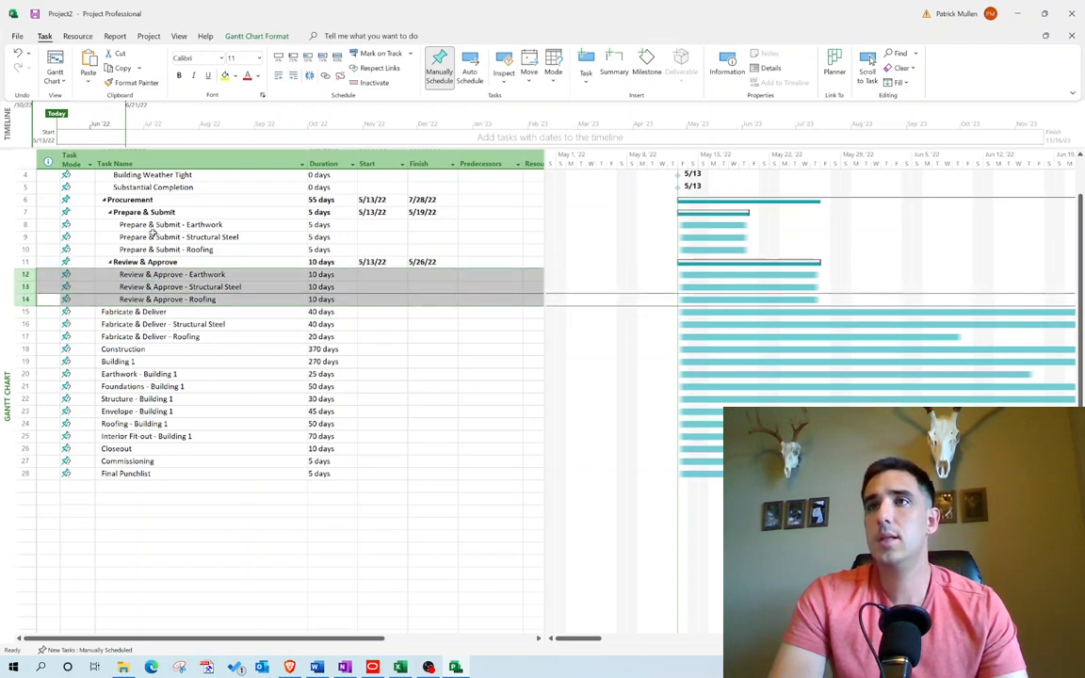
left_click(133, 310)
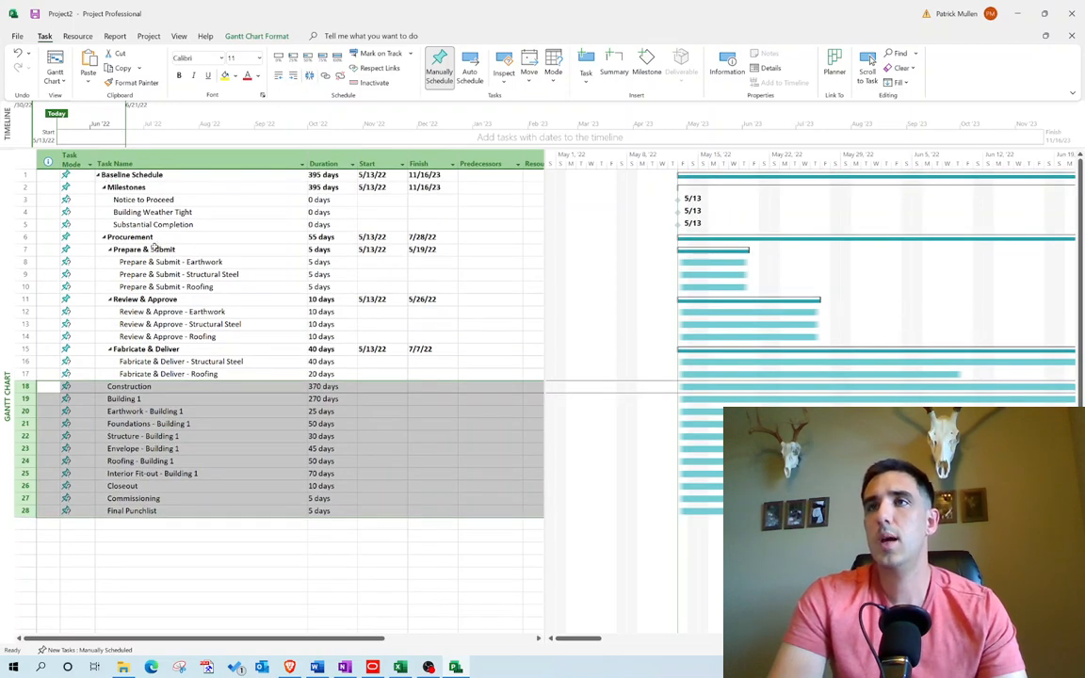
scroll("down", 3)
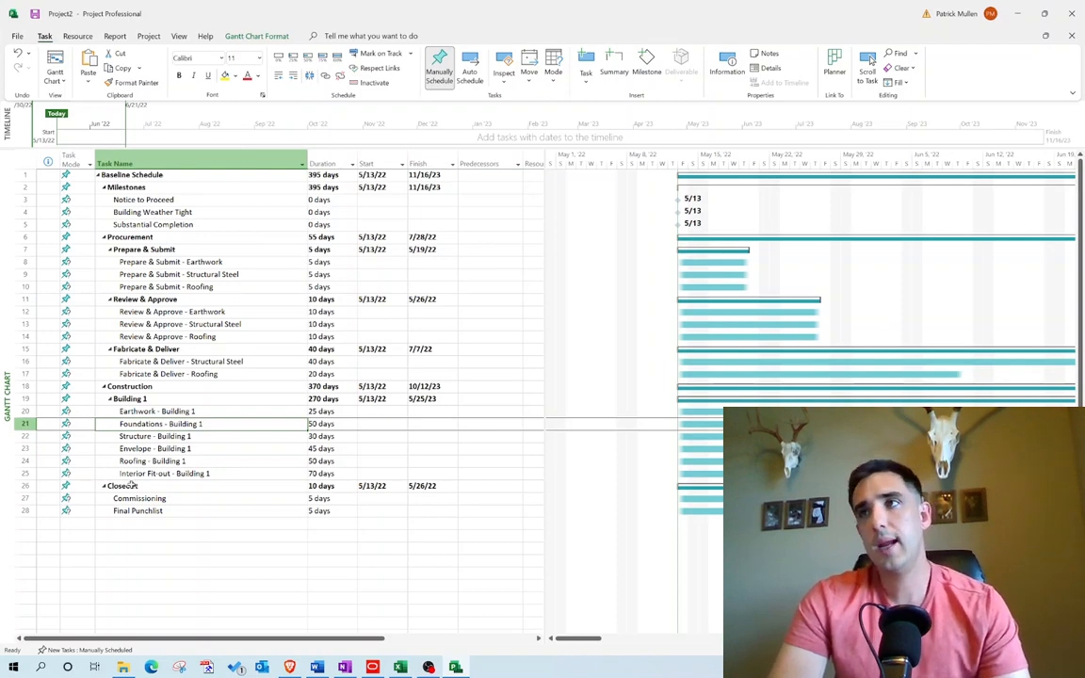
mouse_move(188, 382)
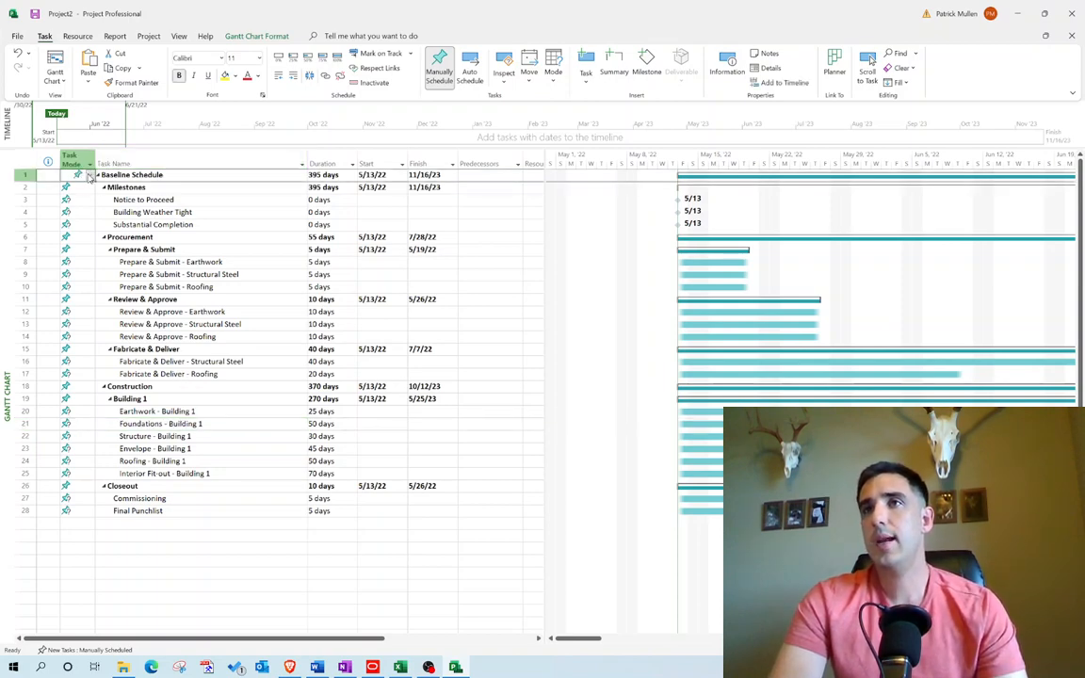
- Select all tasks and switch them to Auto Schedule so Baseline Schedule recalculates to 70 days
left_click(79, 174)
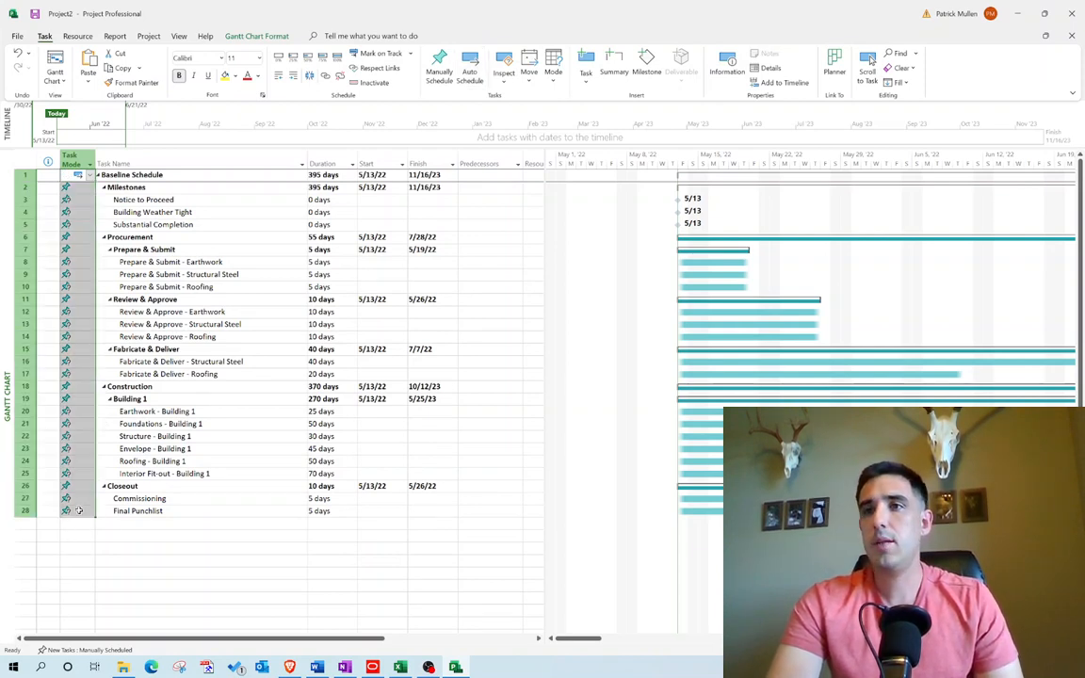
right_click(153, 224)
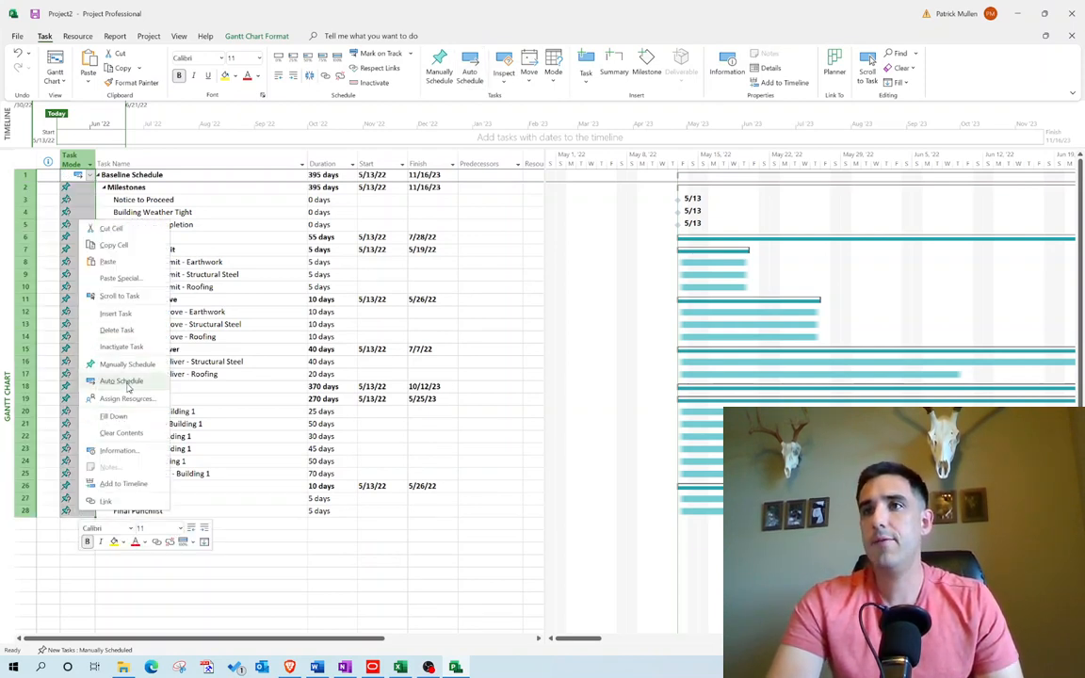
left_click(120, 380)
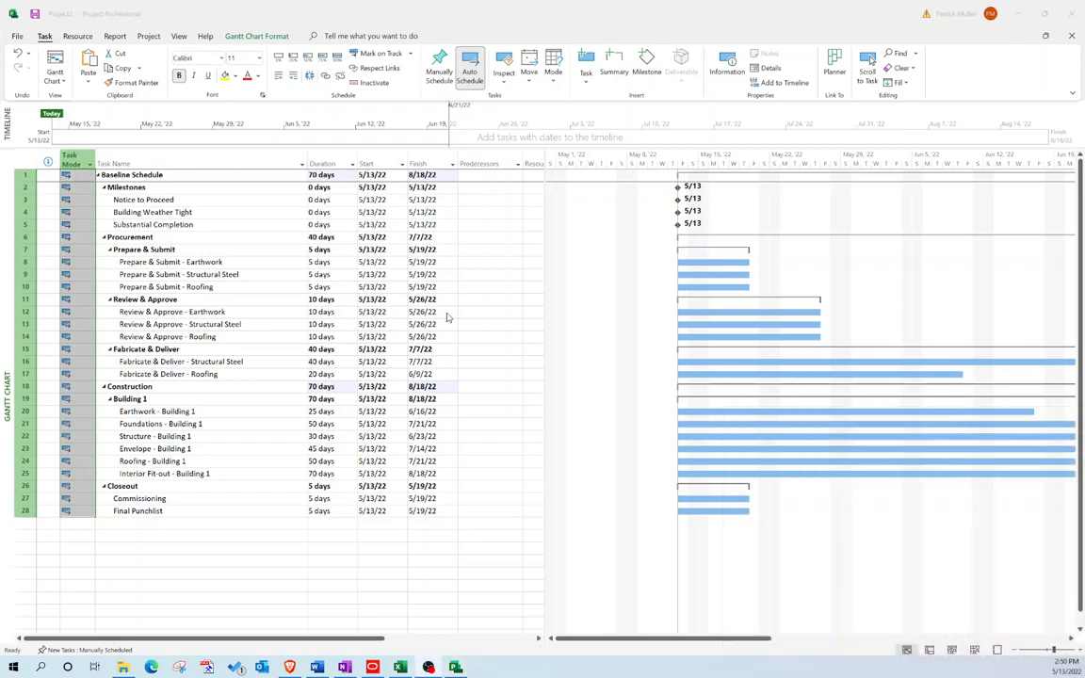
mouse_move(531, 213)
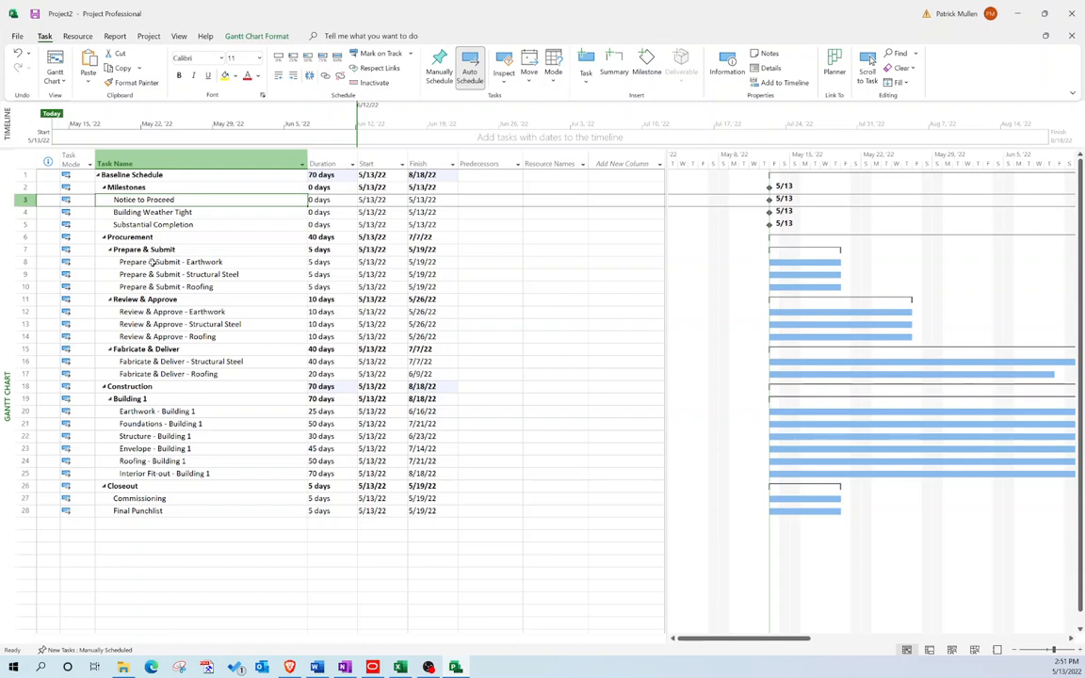
- Enter predecessor row IDs chaining Notice to Proceed, the Earthwork submittal and the Building 1 tasks
left_click(170, 260)
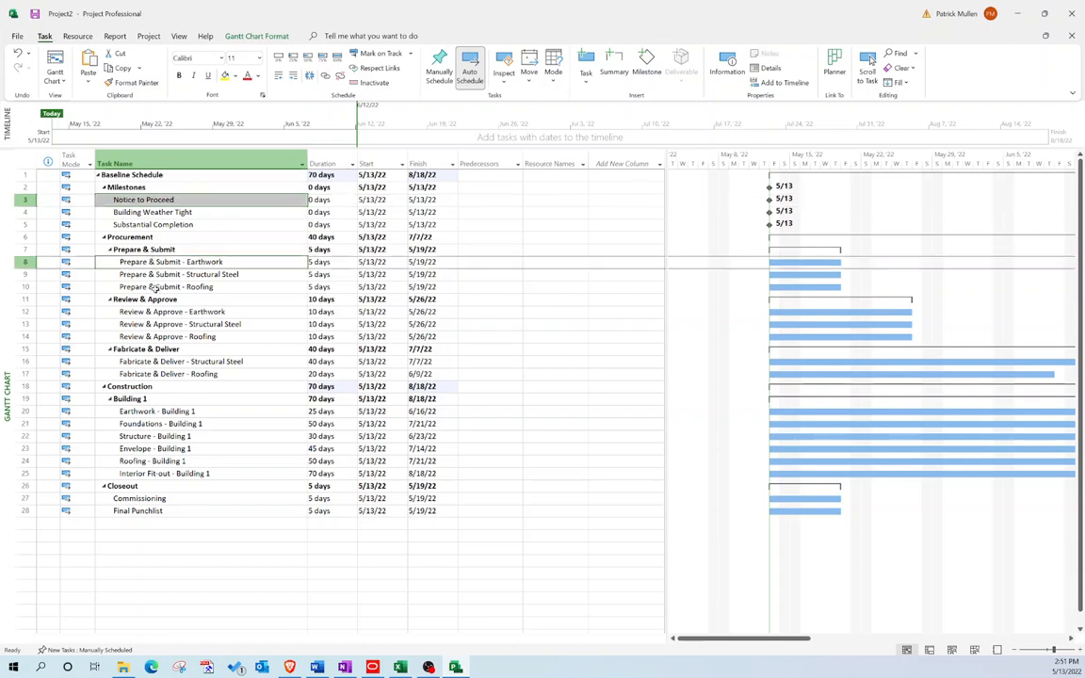
left_click(174, 311)
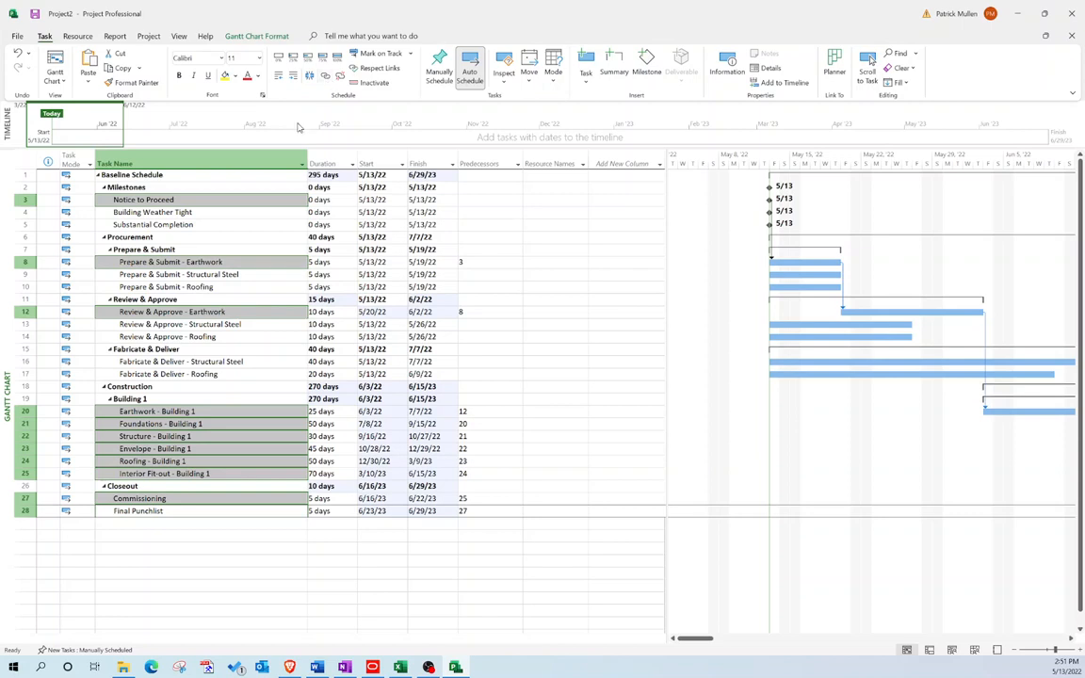
left_click(482, 161)
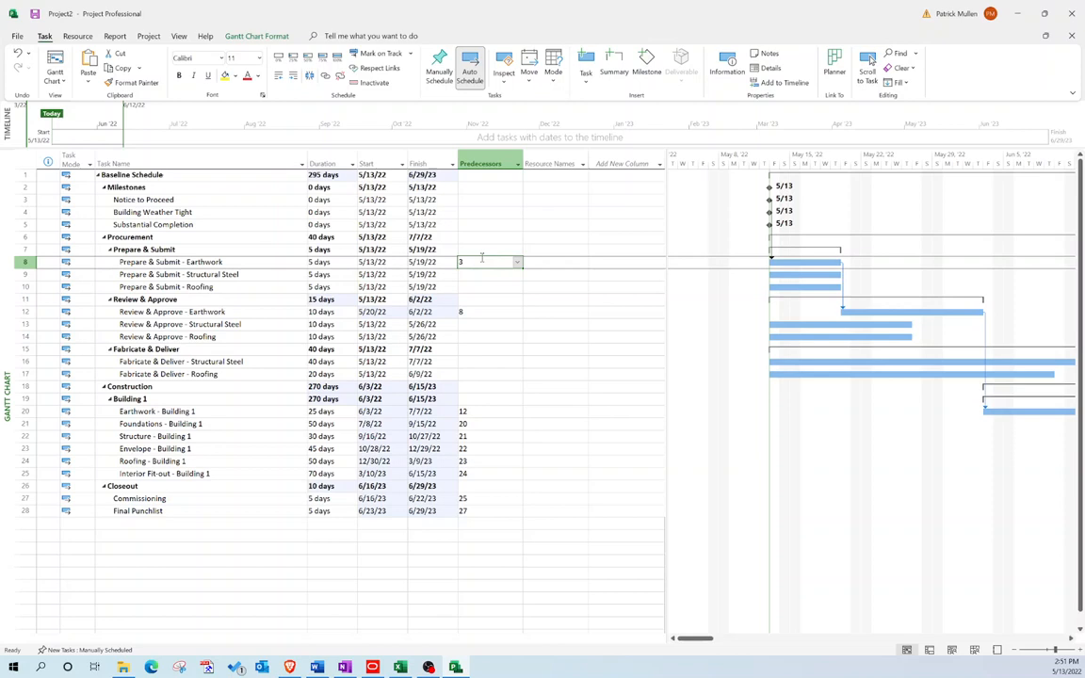
left_click(22, 199)
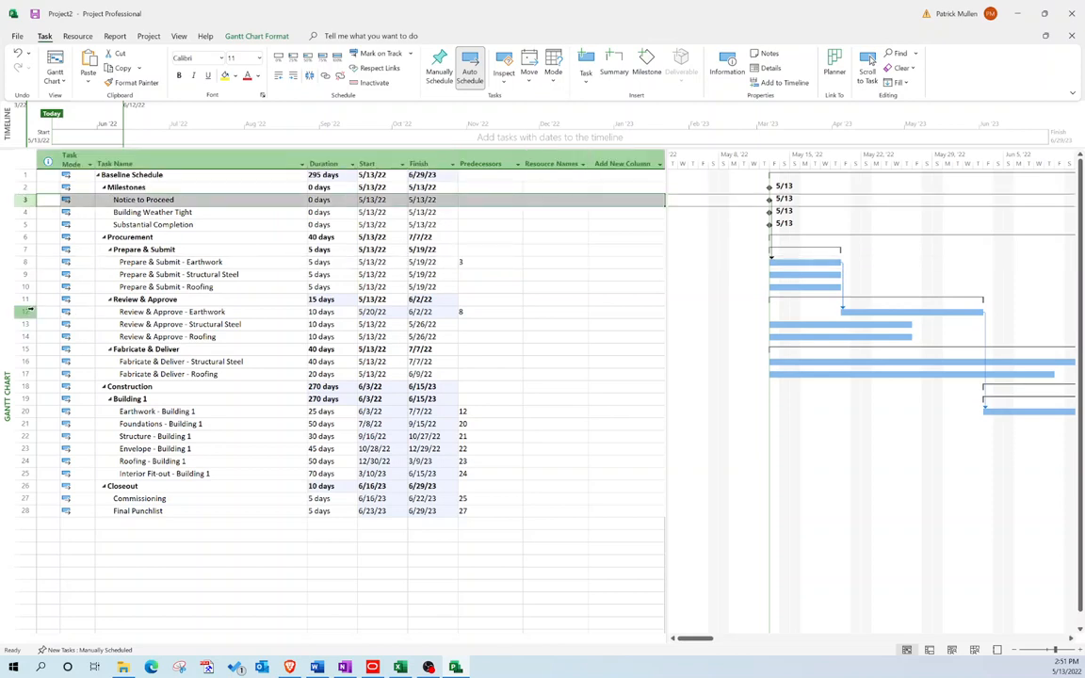
left_click(174, 312)
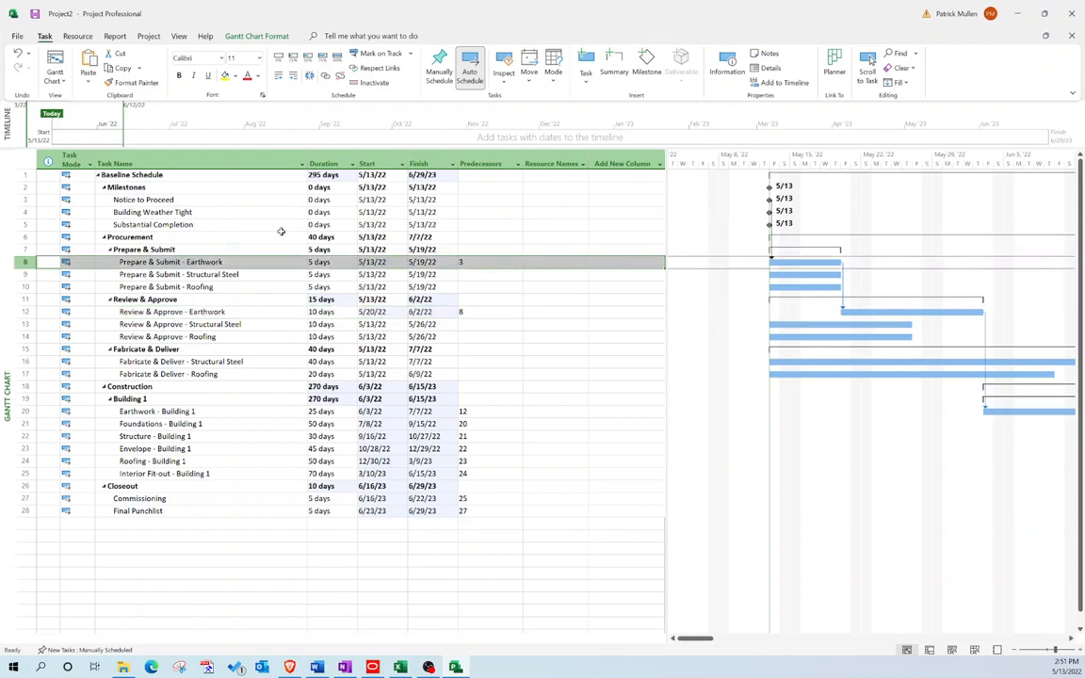
mouse_move(482, 365)
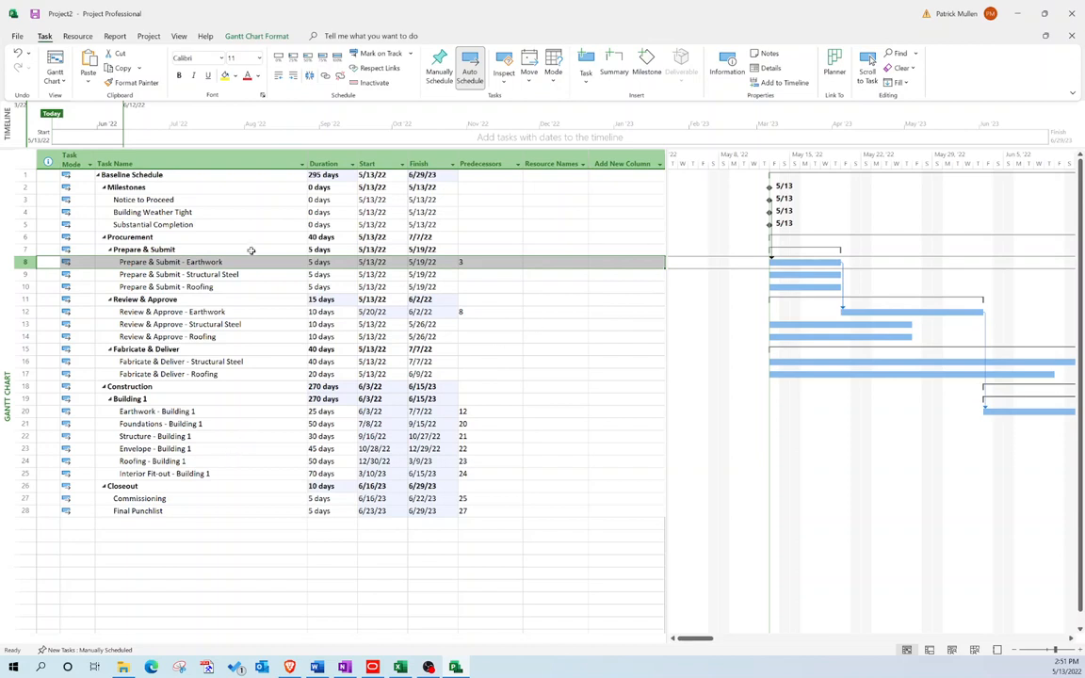
- Link Notice to Proceed, the Structural Steel submit/review/fabricate tasks and Structure - Building 1 with Link Tasks
left_click(143, 200)
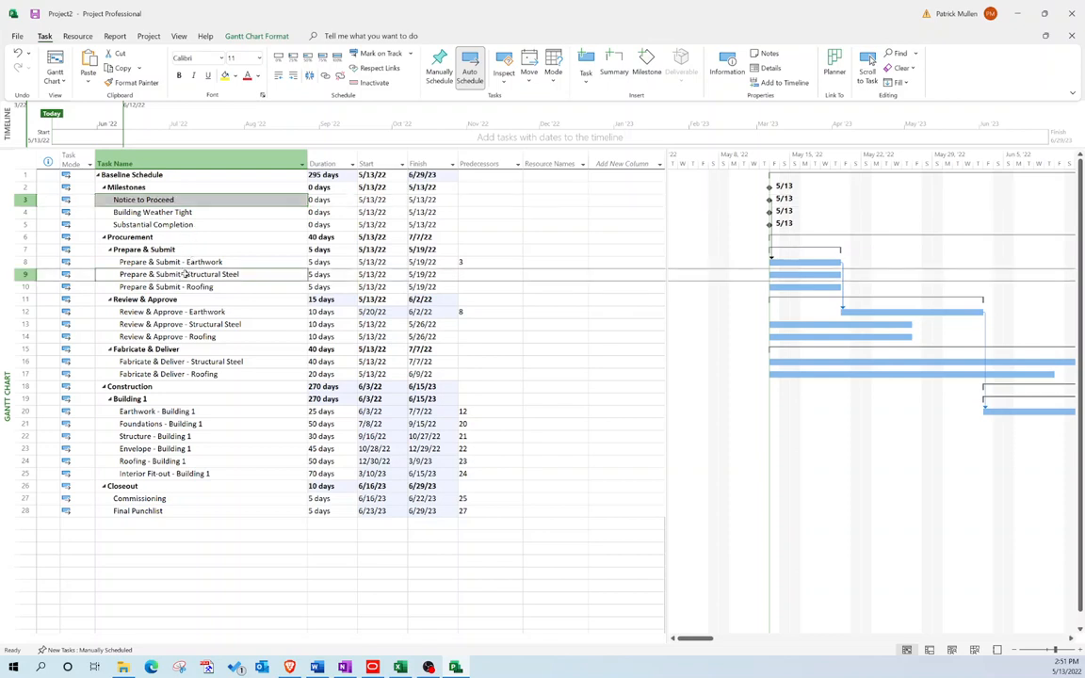
left_click(186, 324)
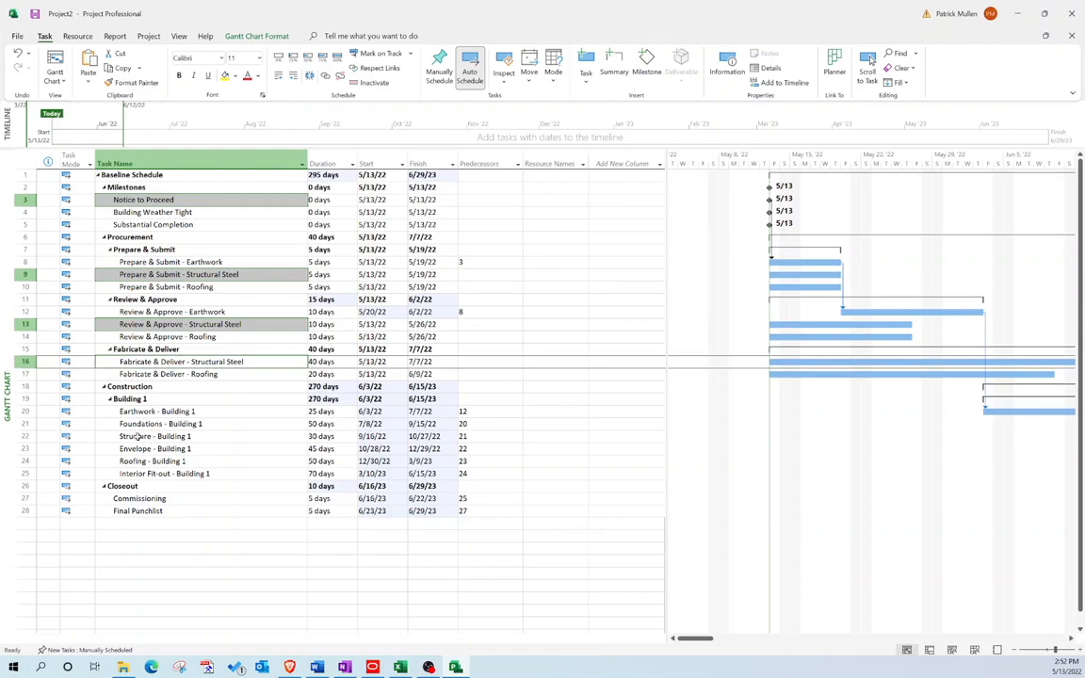
right_click(135, 437)
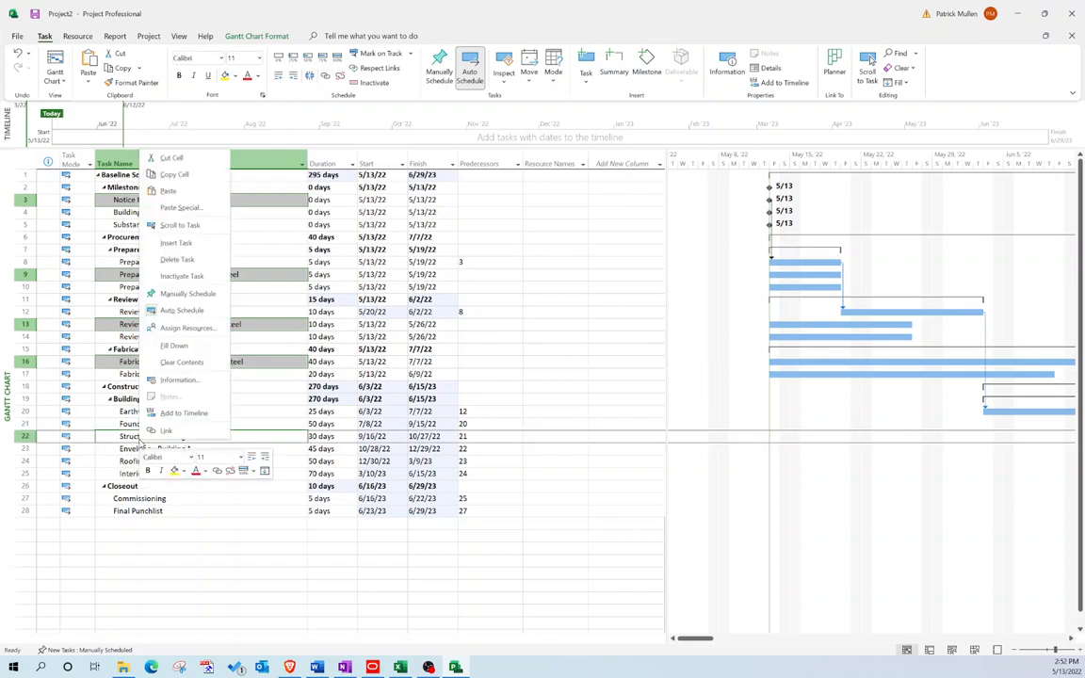
mouse_move(166, 431)
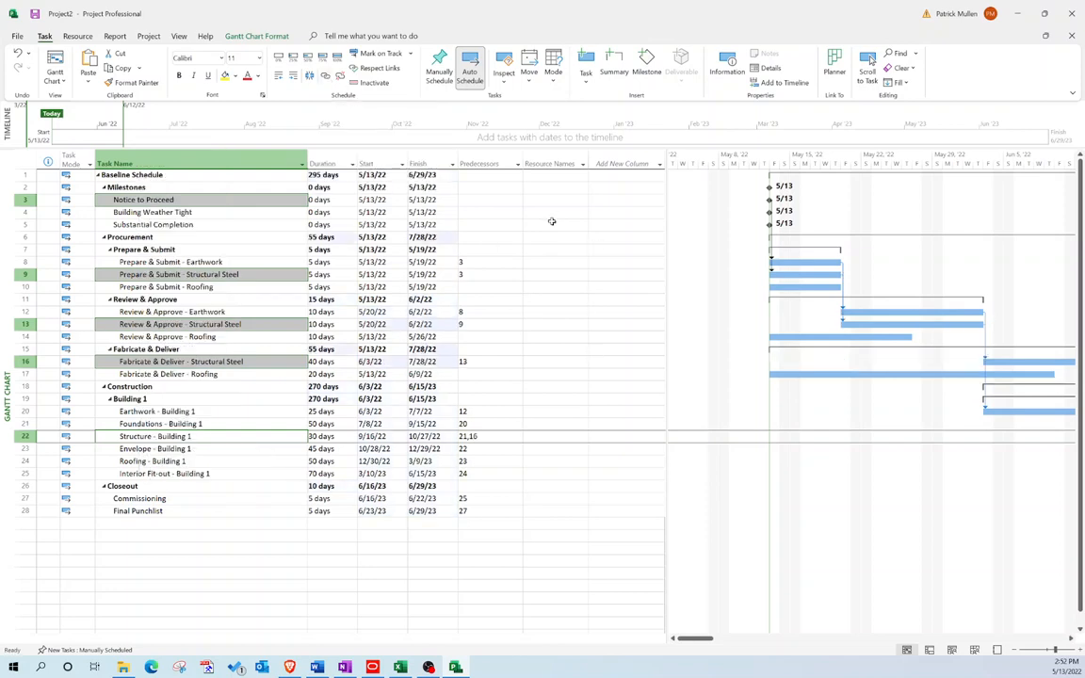
left_click(152, 211)
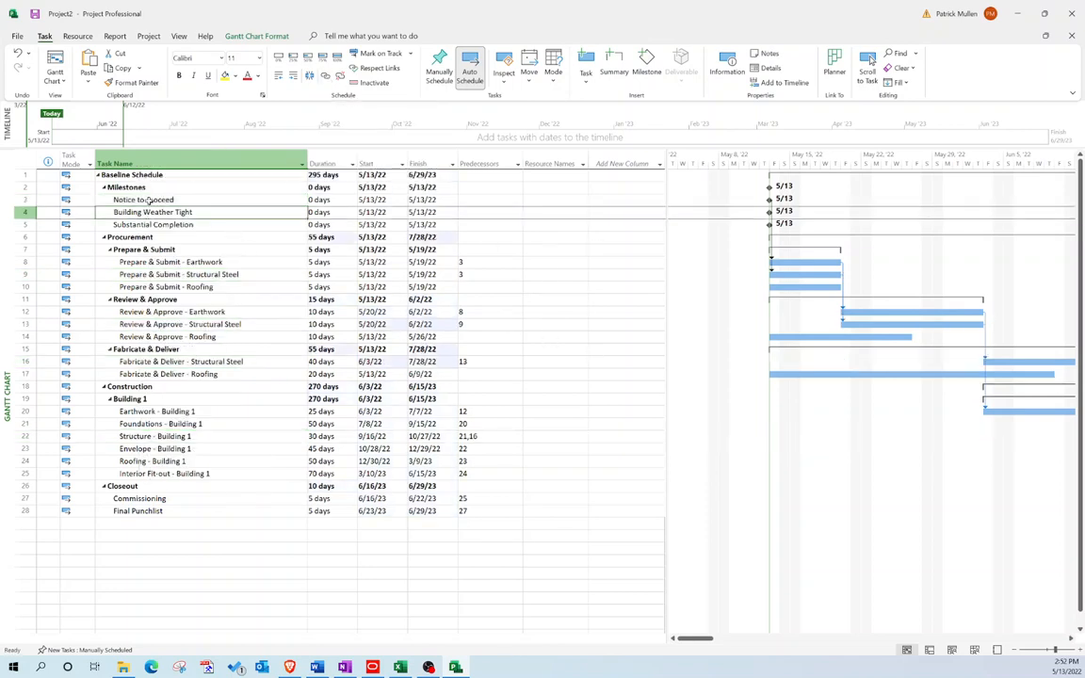
- Link the Roofing submit/review/fabricate tasks and Roofing - Building 1 with Link Tasks
left_click(143, 200)
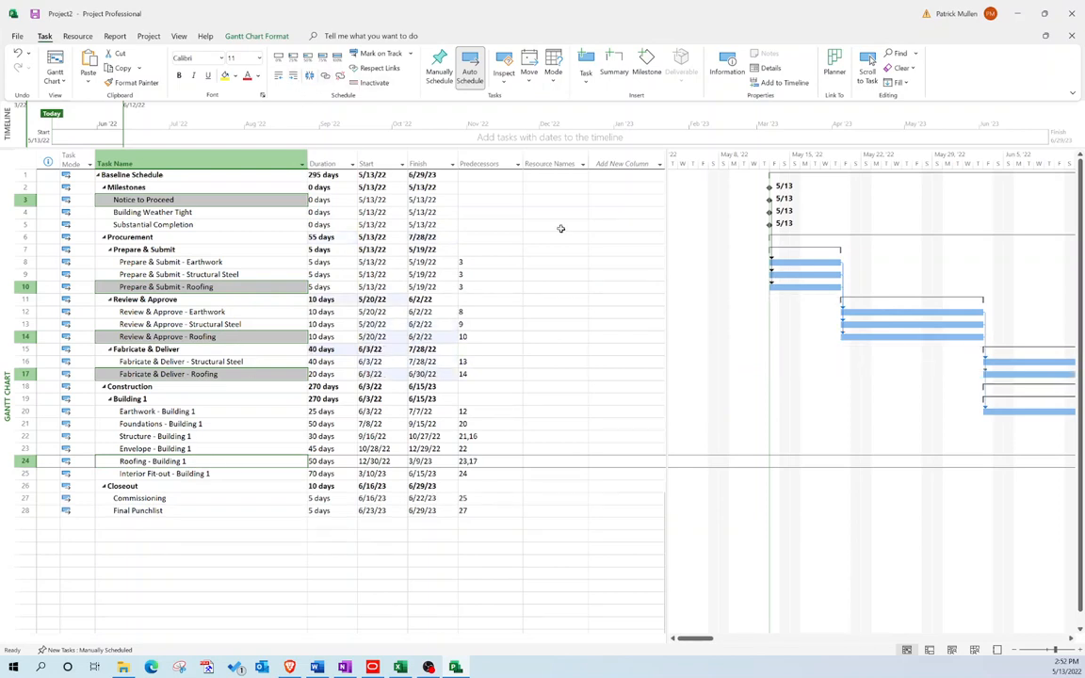
left_click(153, 211)
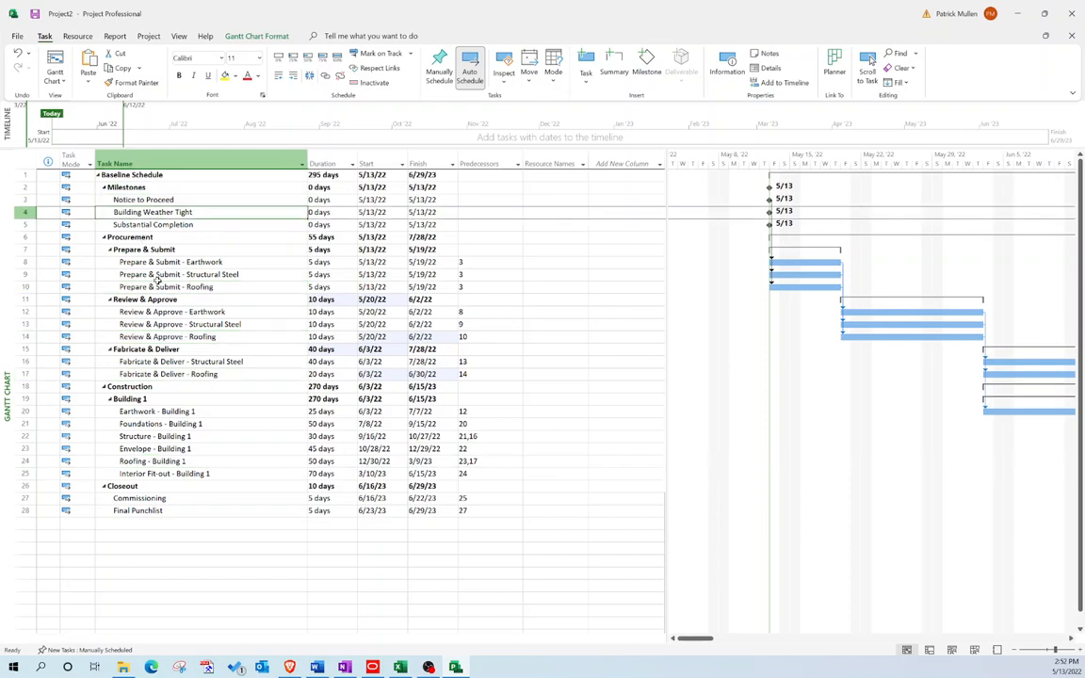
mouse_move(55, 463)
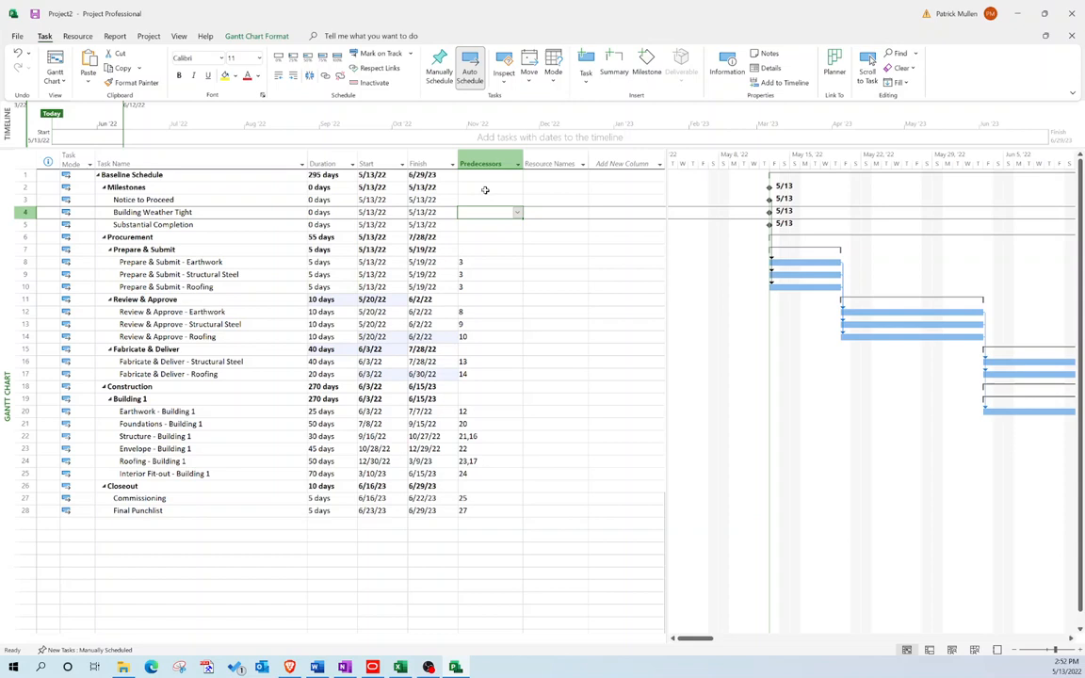
- Set Building Weather Tight's predecessor to 24 and Substantial Completion's to 28
type("24")
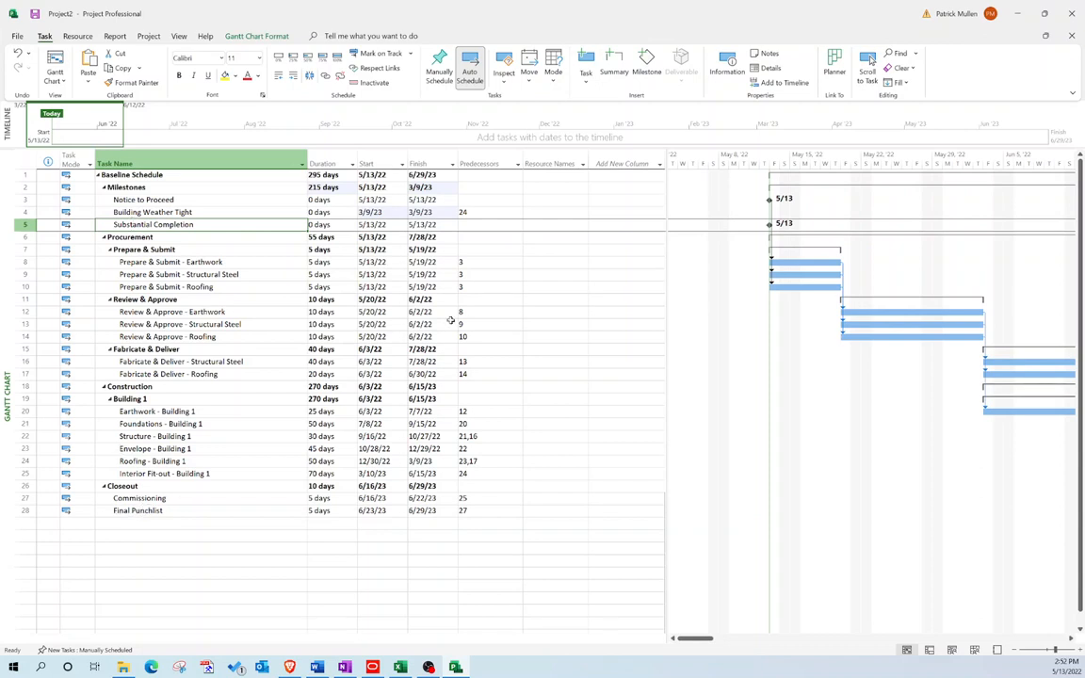
left_click(486, 224)
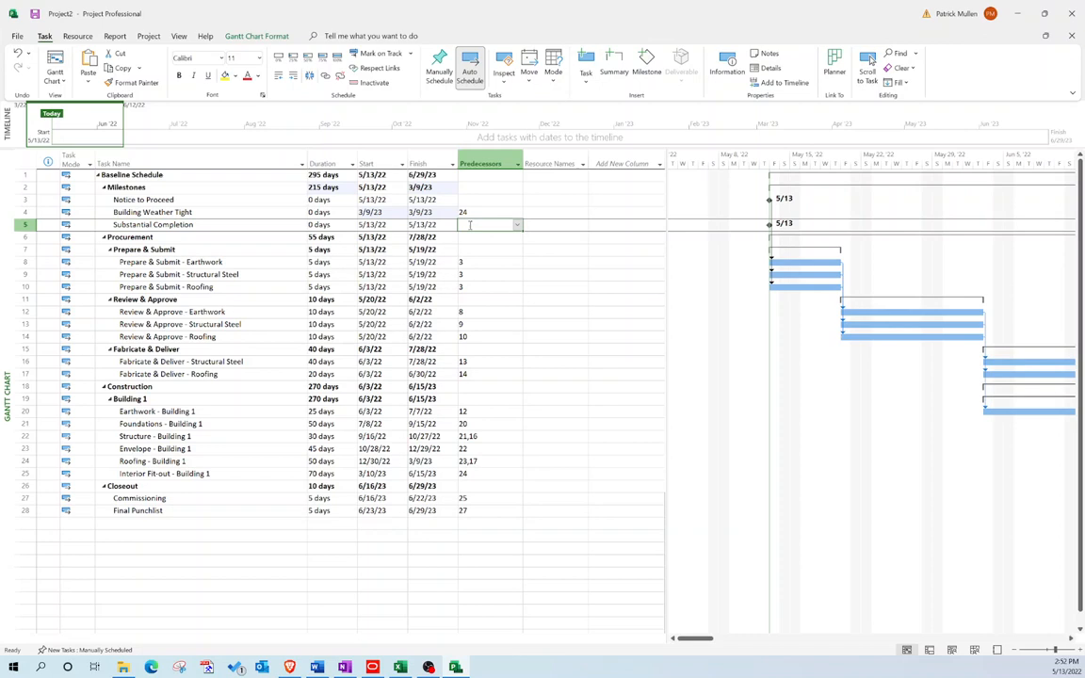
type("28")
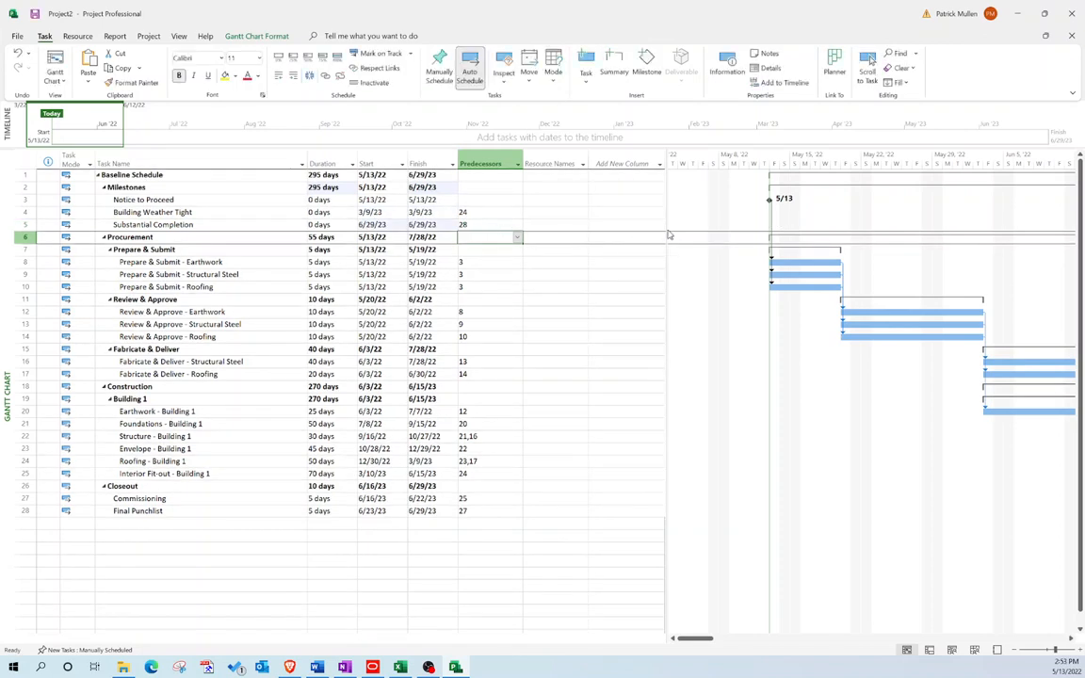
- Scroll and zoom the Gantt chart so every task bar through mid-2023 is visible
scroll("right", 3)
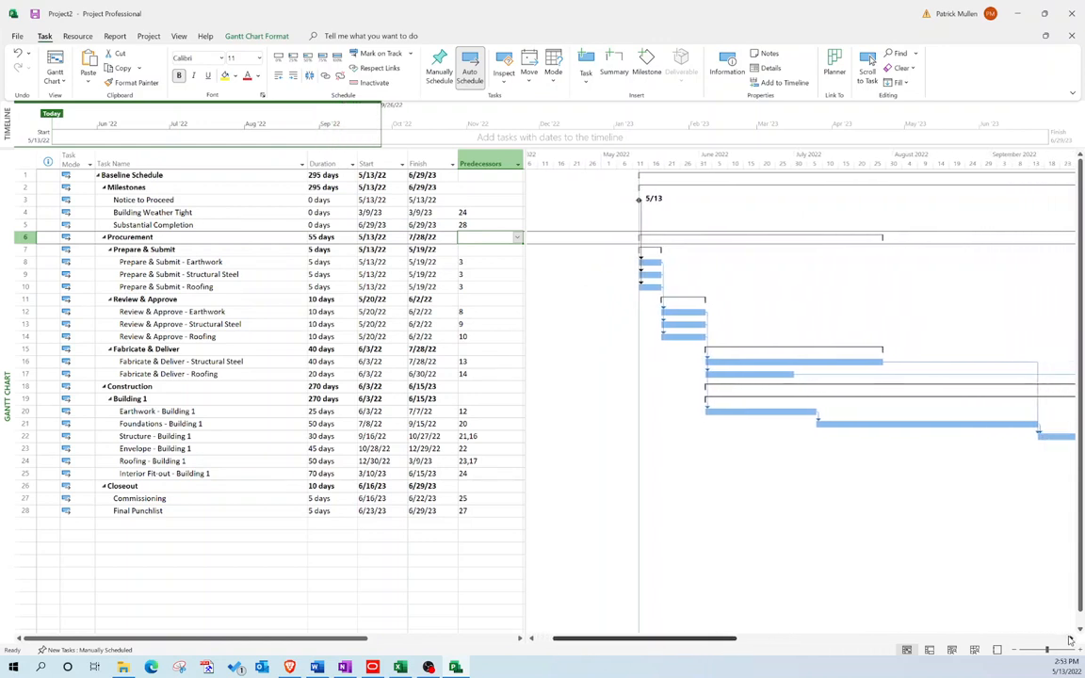
scroll("right", 3)
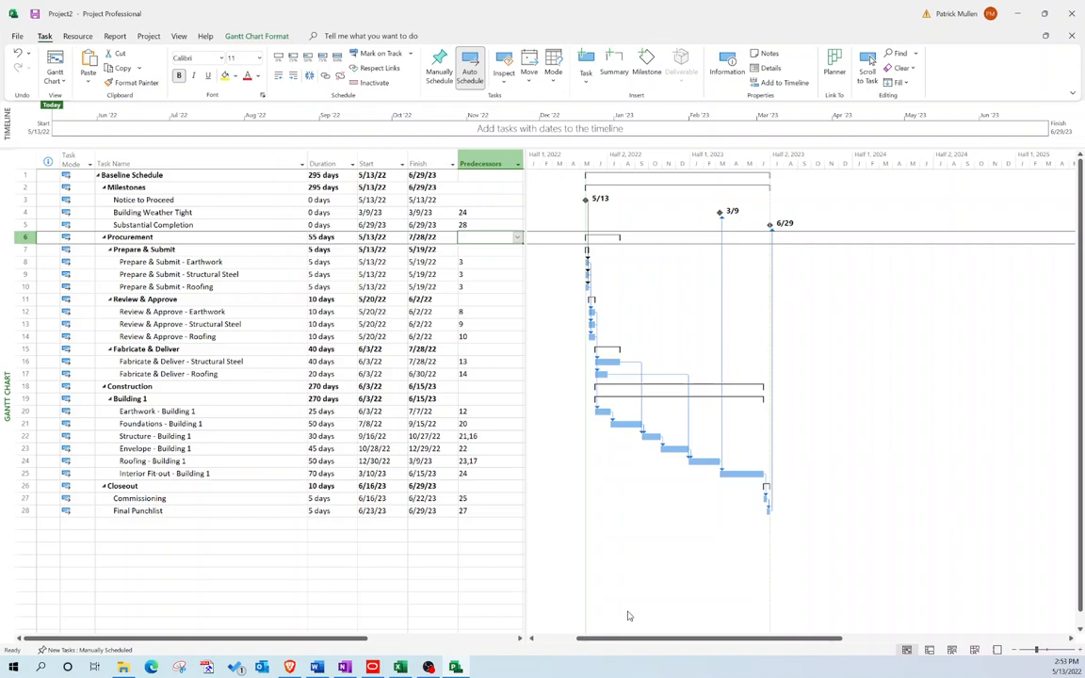
mouse_move(603, 557)
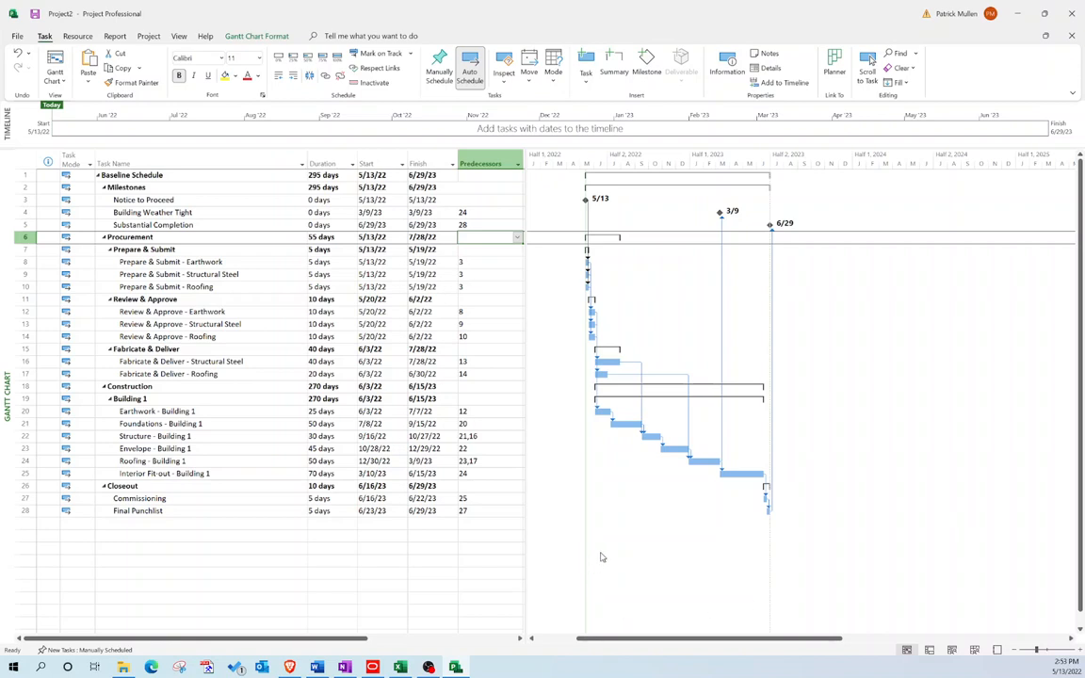
mouse_move(637, 553)
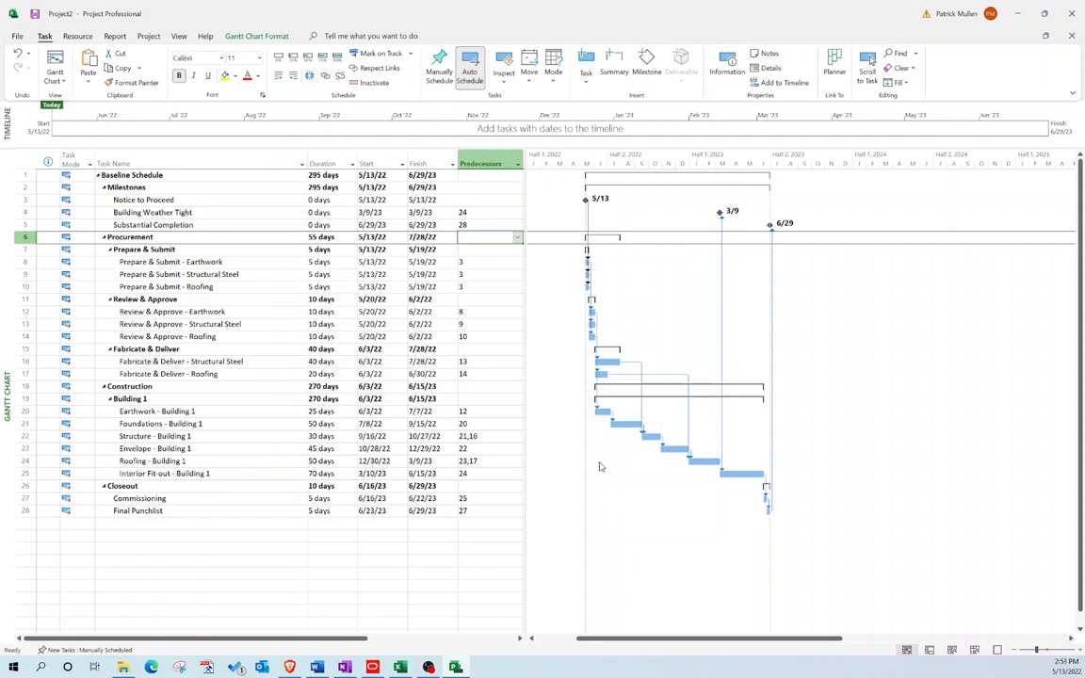
mouse_move(601, 467)
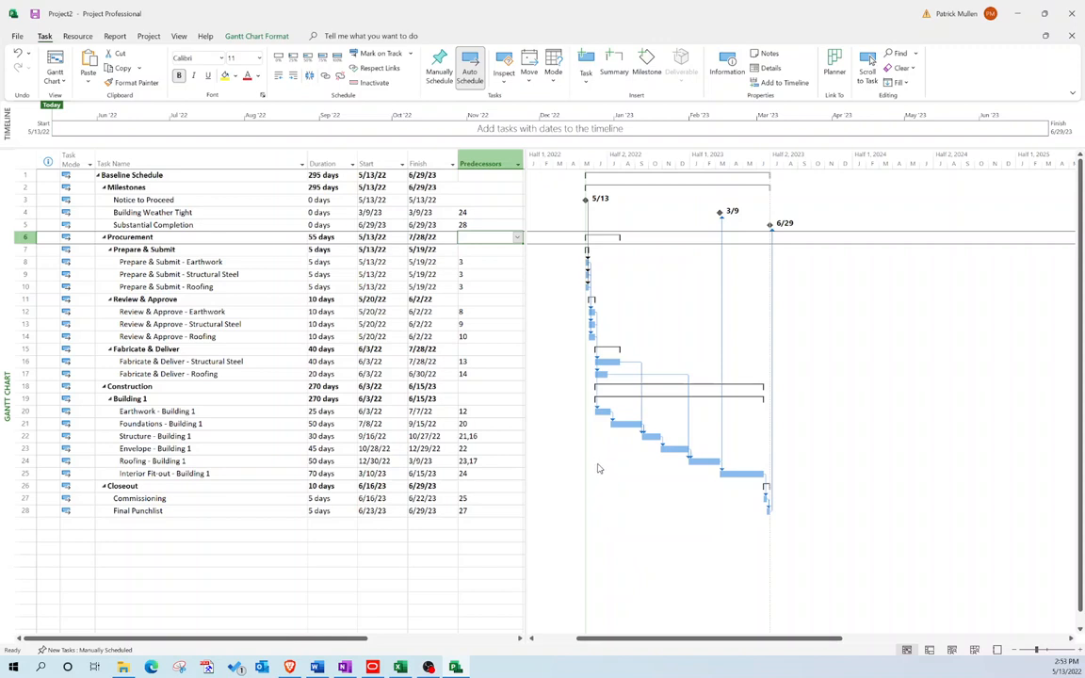